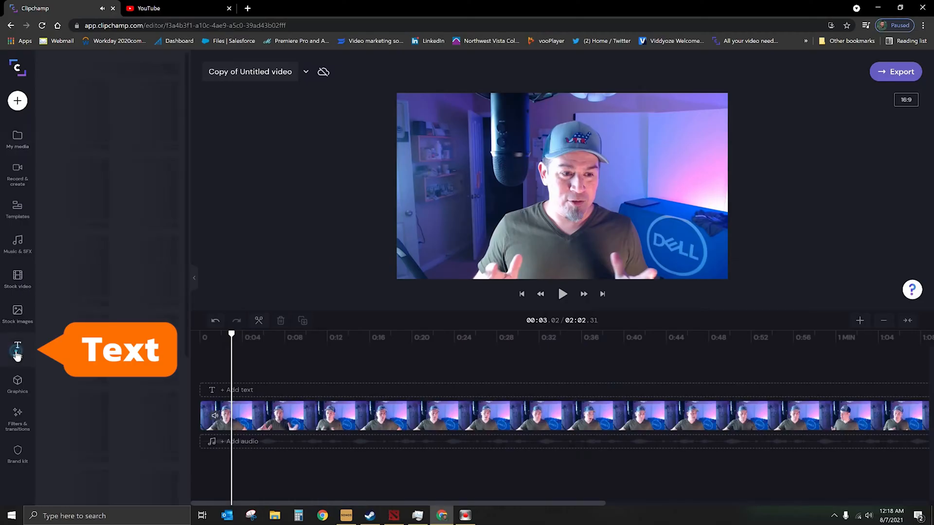
- Add the Subtitle text template from the Text library to the start of the timeline
{"action": "left_click", "coordinate": [17, 350]}
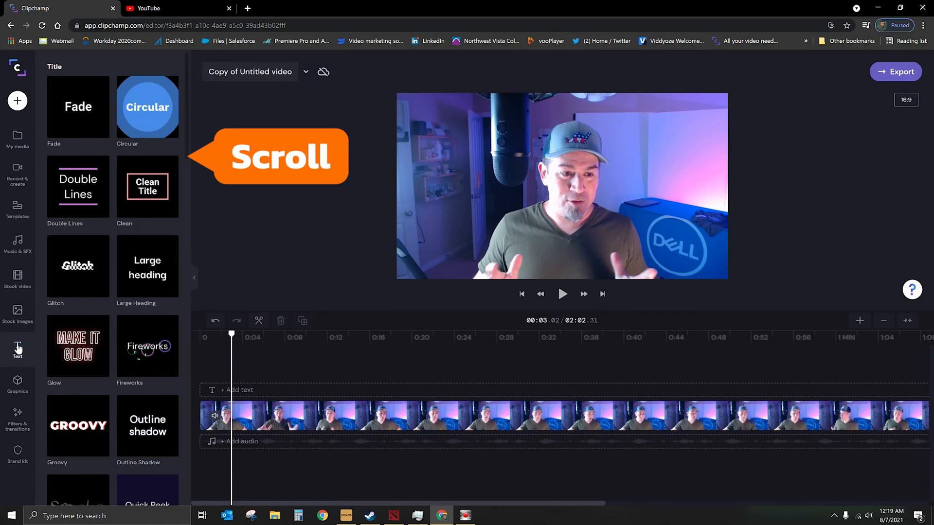
{"action": "scroll", "scroll_direction": "down", "scroll_amount": 3}
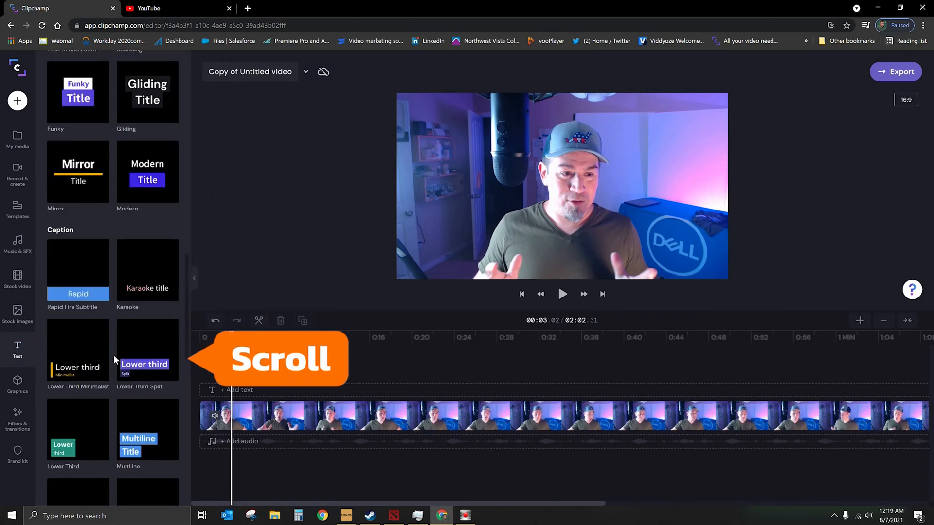
{"action": "scroll", "scroll_direction": "down", "scroll_amount": 3}
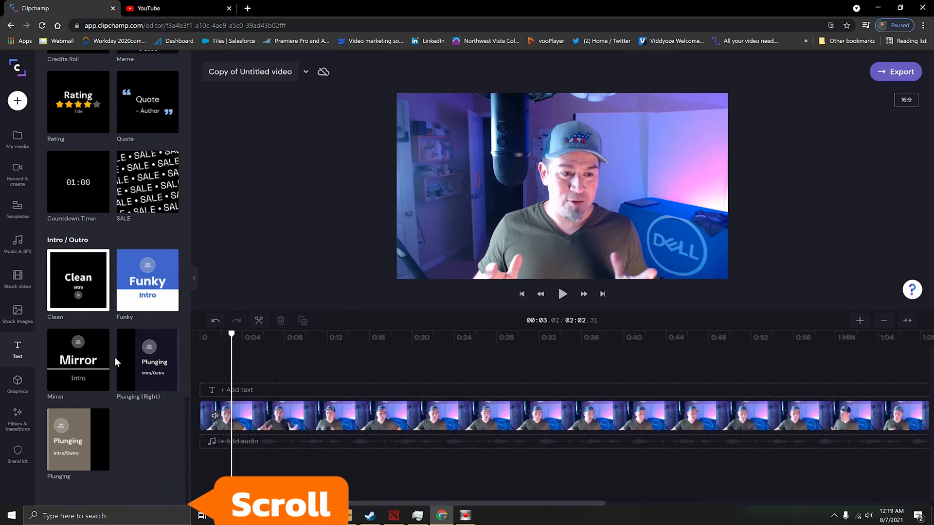
{"action": "scroll", "scroll_direction": "down", "scroll_amount": 3}
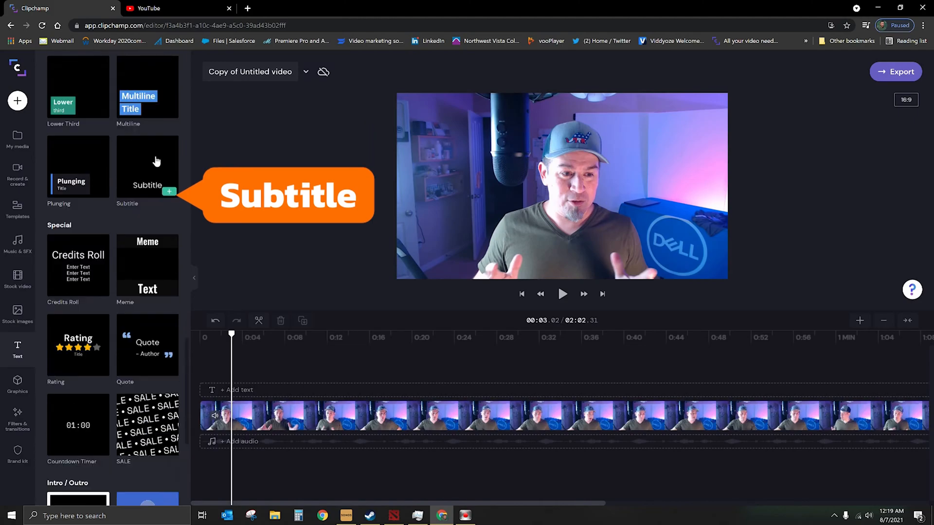
{"action": "left_click", "coordinate": [147, 166]}
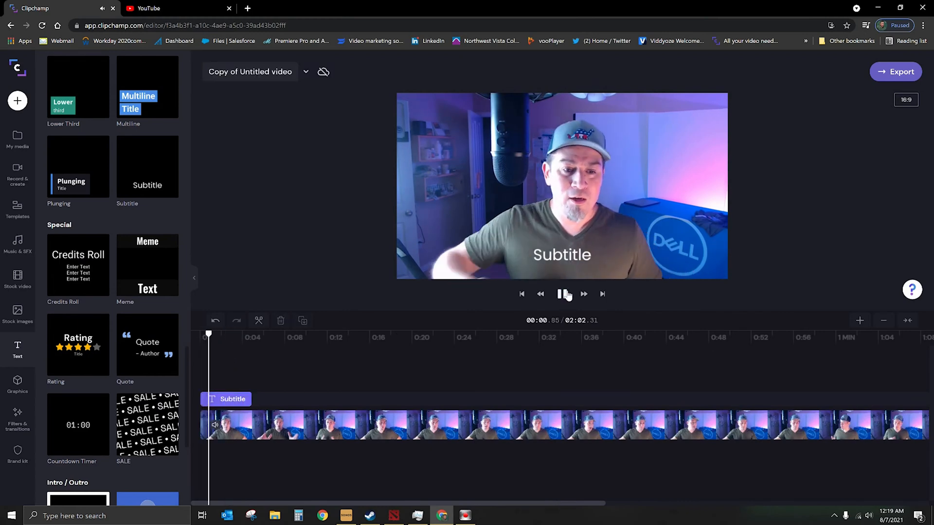
- Rewrite the subtitle text to 'And Boom. We are currently recording.' and preview it
{"action": "left_click", "coordinate": [562, 294]}
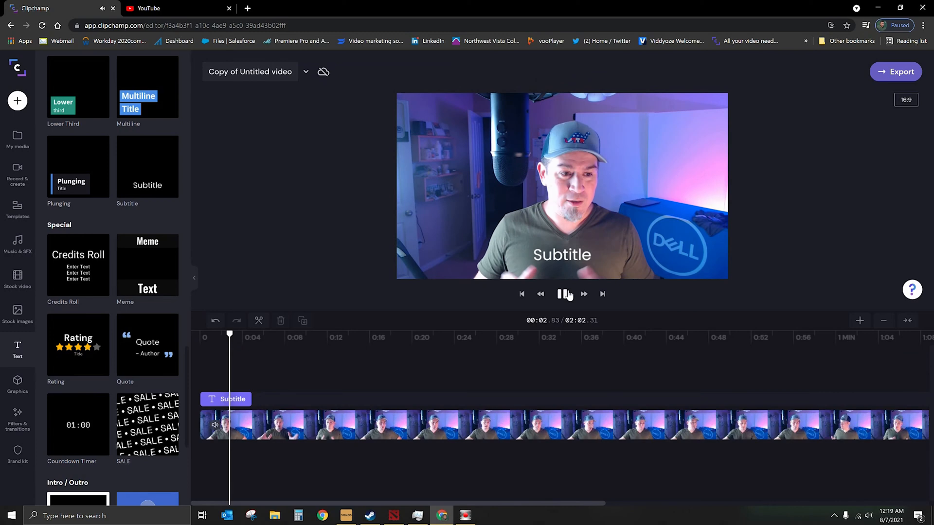
{"action": "left_click", "coordinate": [561, 255]}
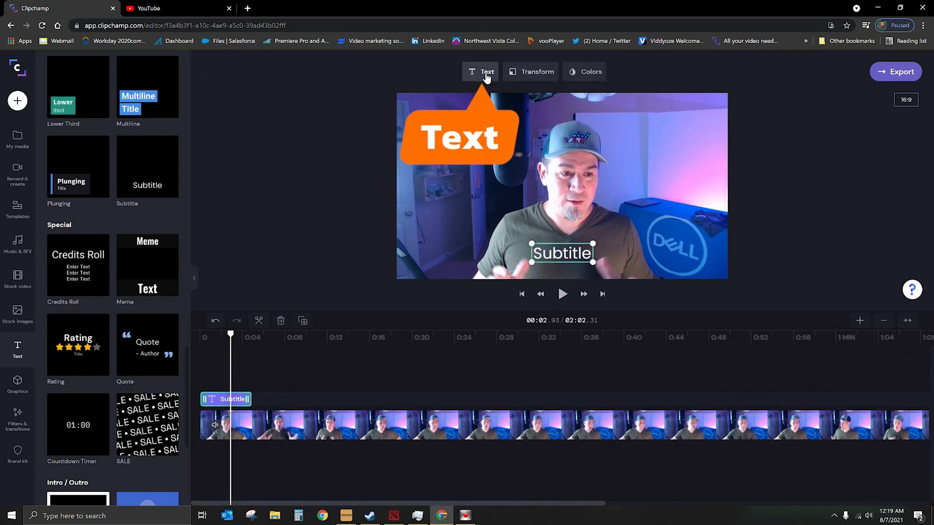
{"action": "left_click", "coordinate": [481, 71]}
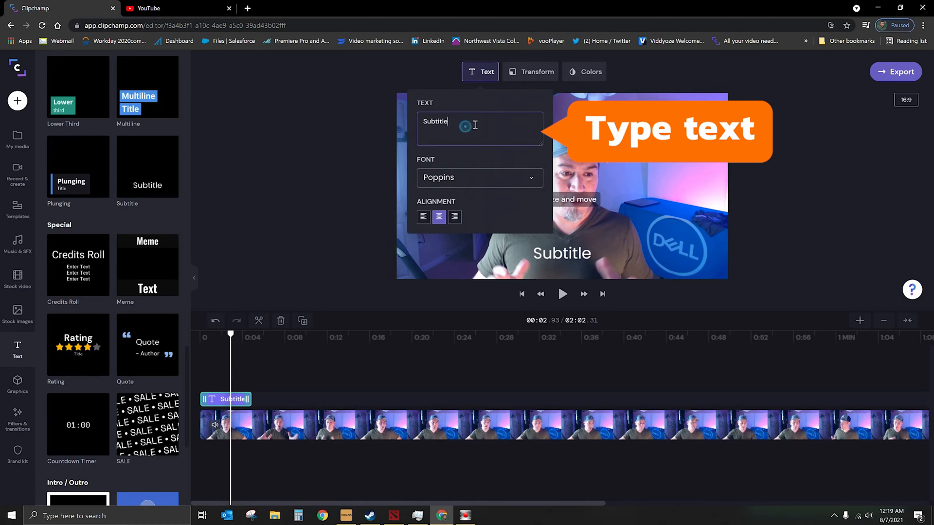
{"action": "type", "text": "And Boom. We"}
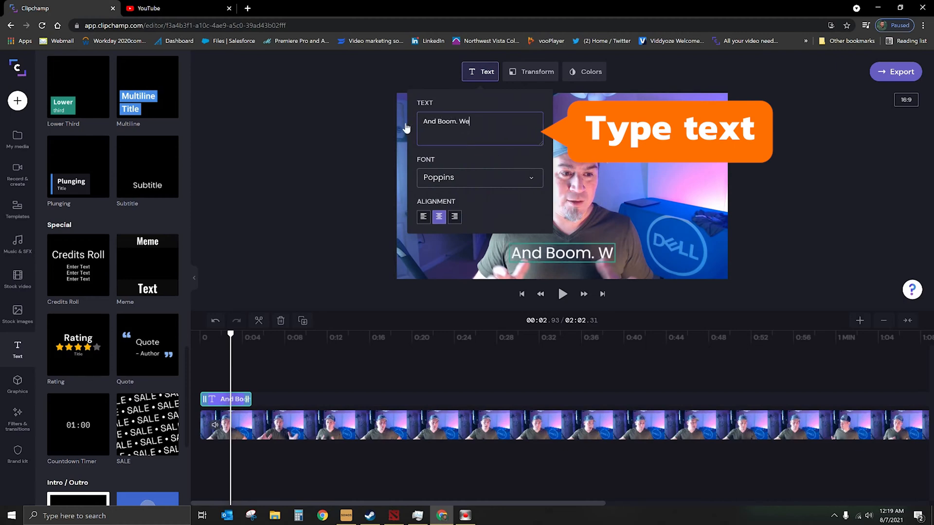
{"action": "type", "text": "are currently"}
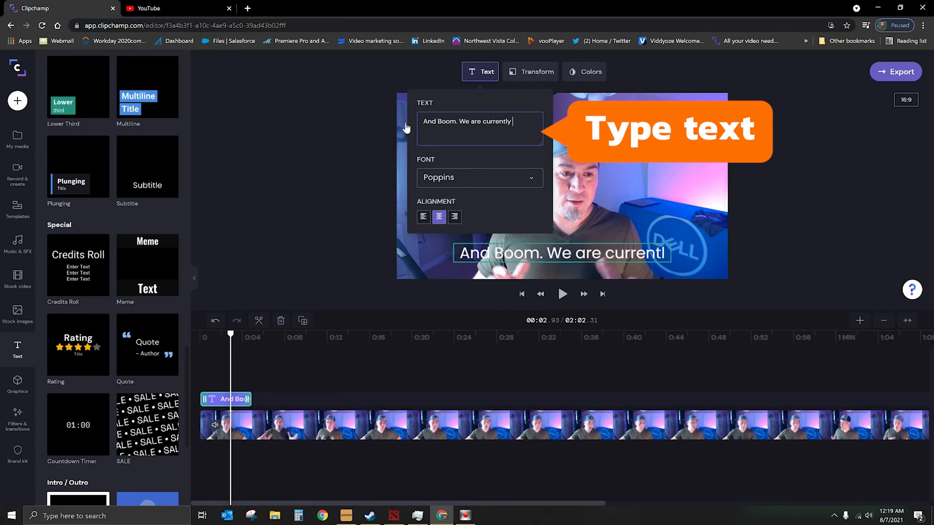
{"action": "type", "text": "recording"}
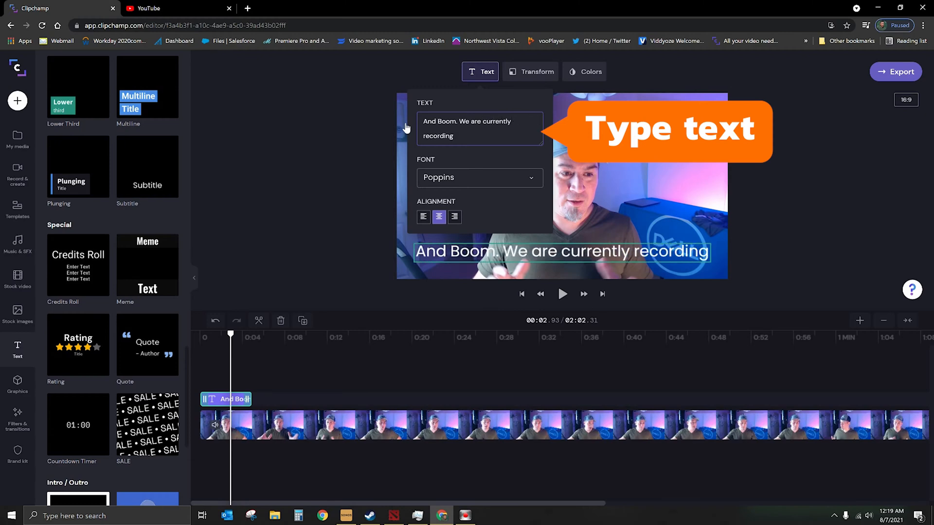
{"action": "left_click", "coordinate": [562, 294]}
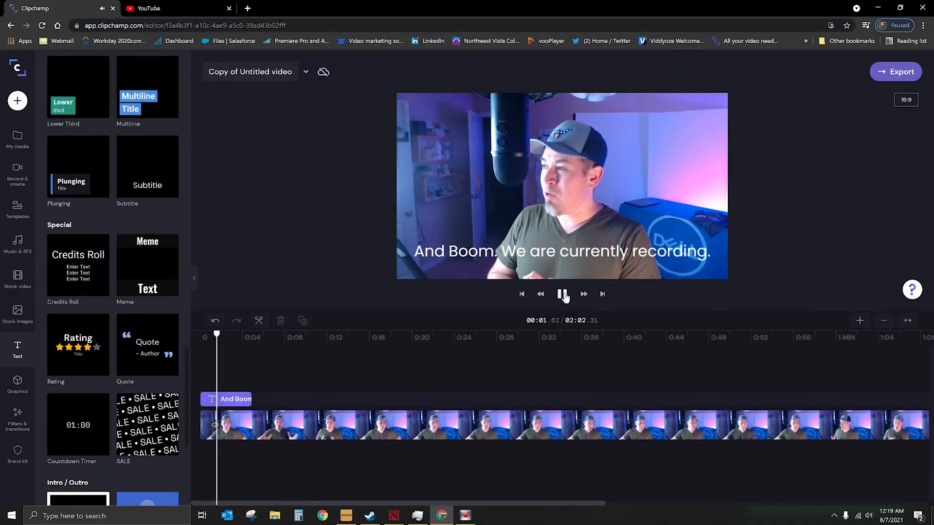
{"action": "left_click", "coordinate": [562, 294]}
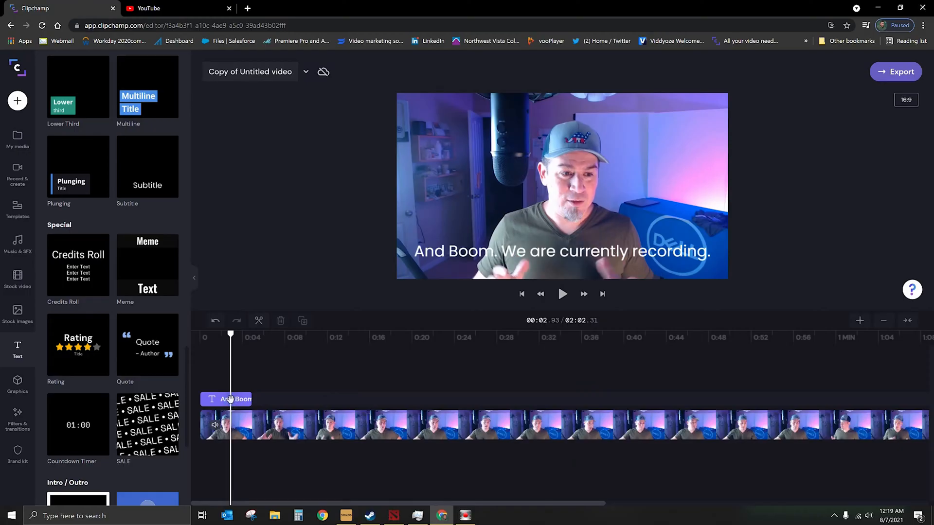
- Duplicate the subtitle clip and set the copy to read 'Your next sentence goes here'
{"action": "left_click", "coordinate": [226, 399]}
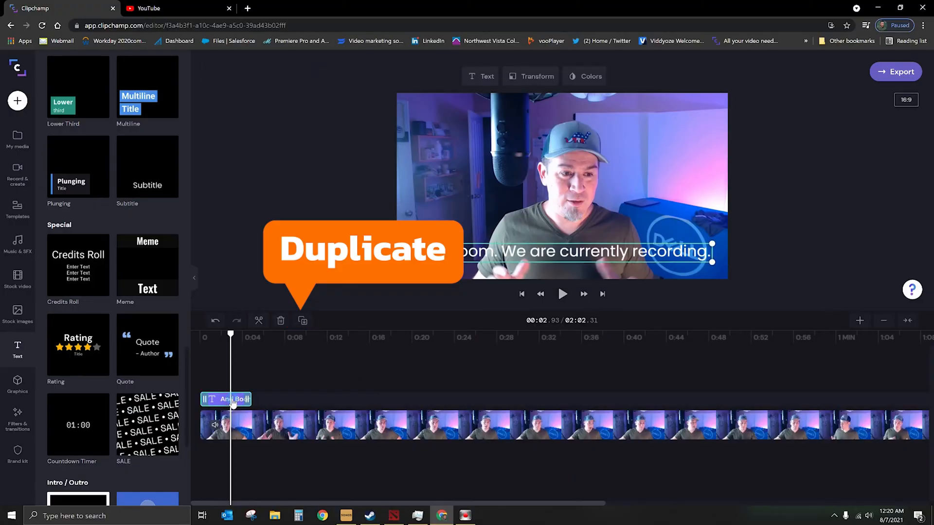
{"action": "mouse_move", "coordinate": [302, 320]}
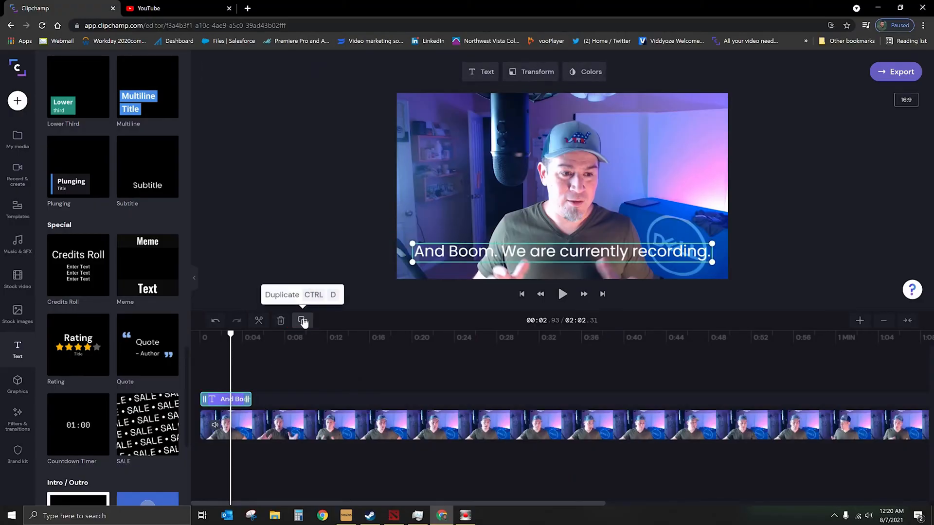
{"action": "left_click", "coordinate": [302, 321]}
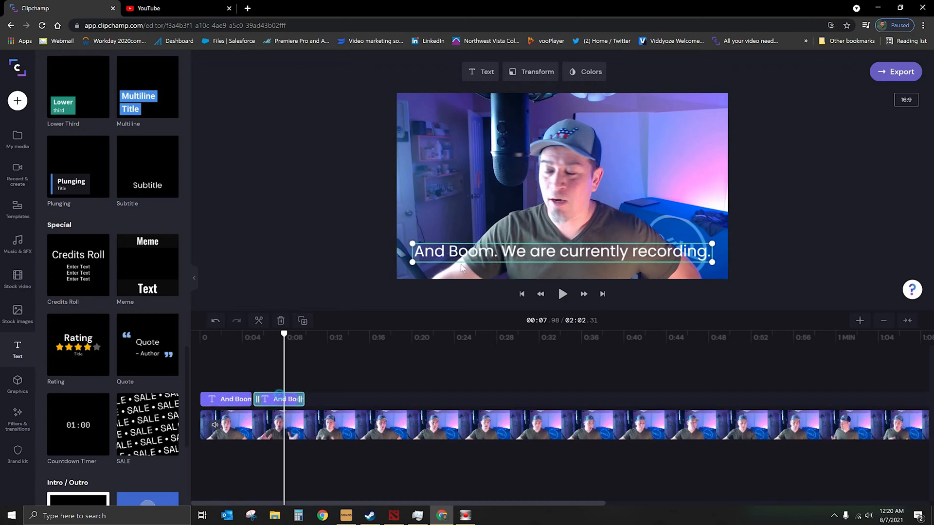
{"action": "left_click", "coordinate": [480, 72]}
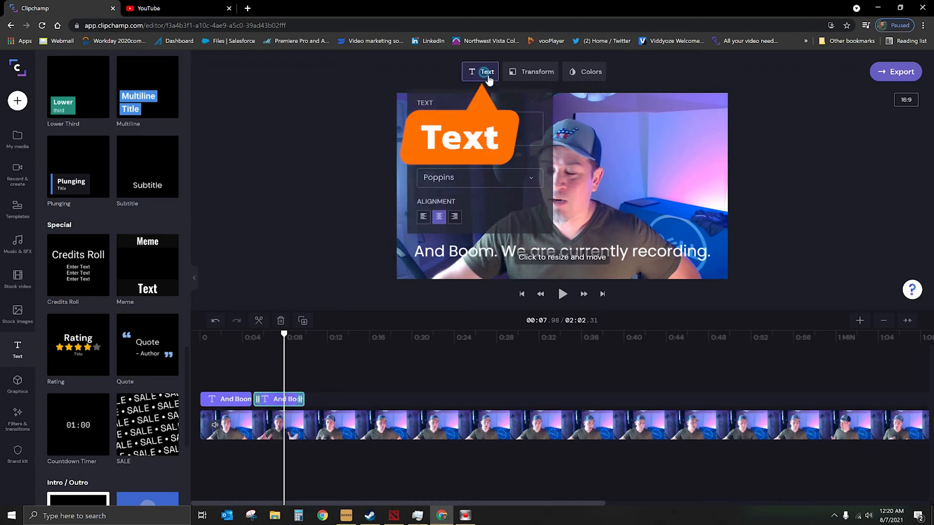
{"action": "left_click", "coordinate": [562, 294]}
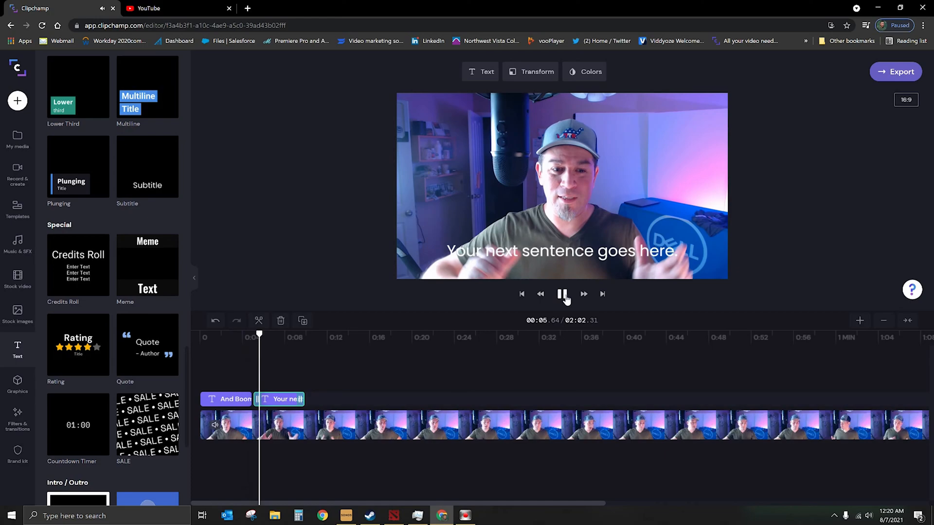
{"action": "left_click", "coordinate": [562, 293]}
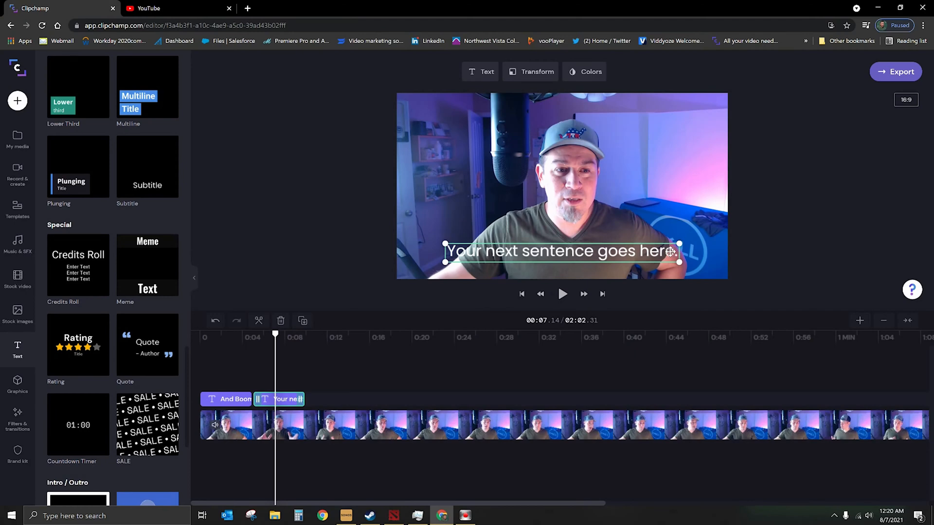
{"action": "left_click", "coordinate": [480, 72]}
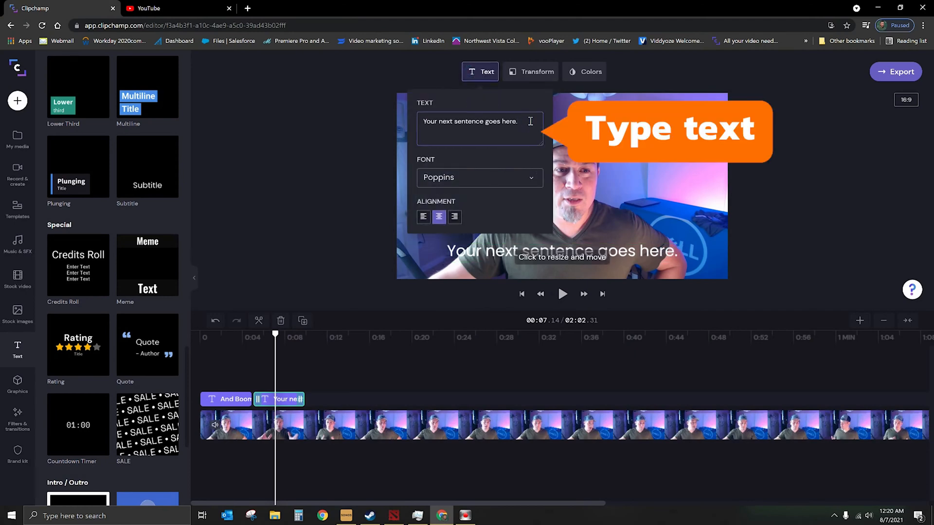
{"action": "type", "text": "Nexty s"}
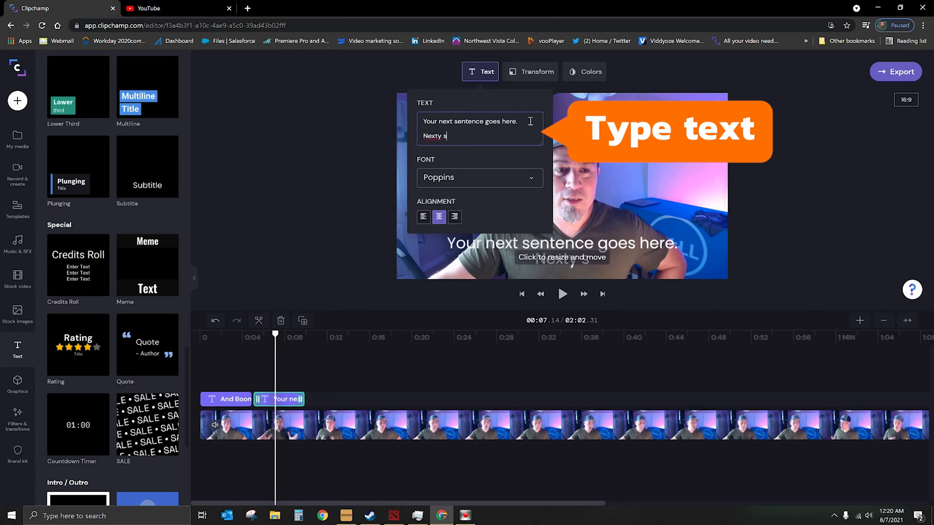
{"action": "type", "text": "Next sentence down"}
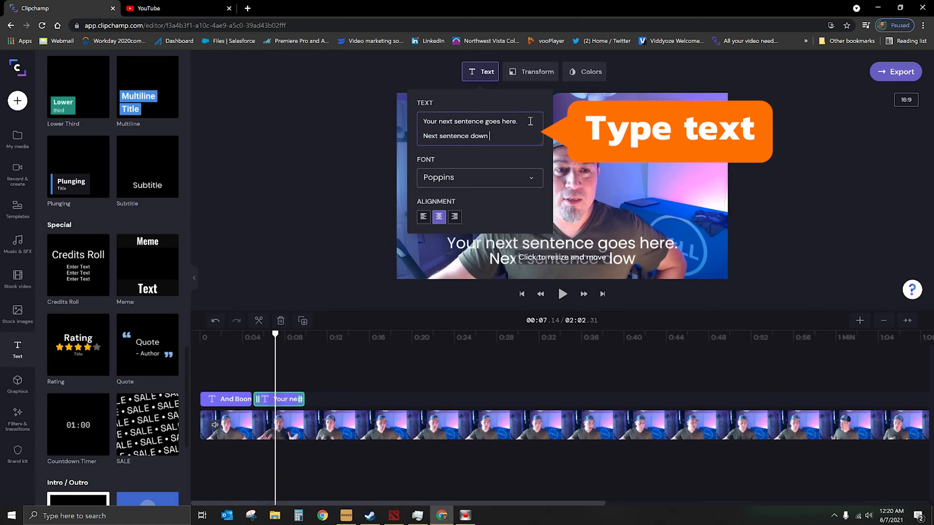
{"action": "type", "text": "here."}
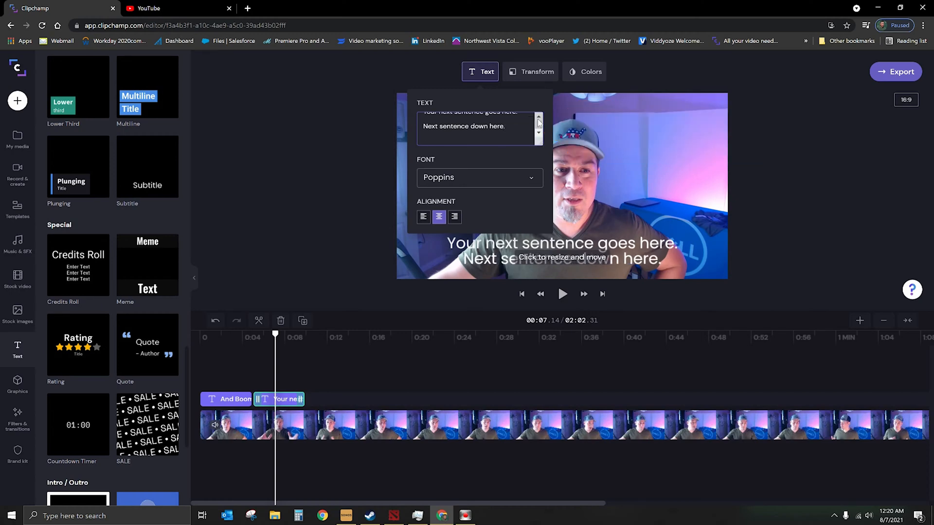
{"action": "left_click", "coordinate": [480, 72]}
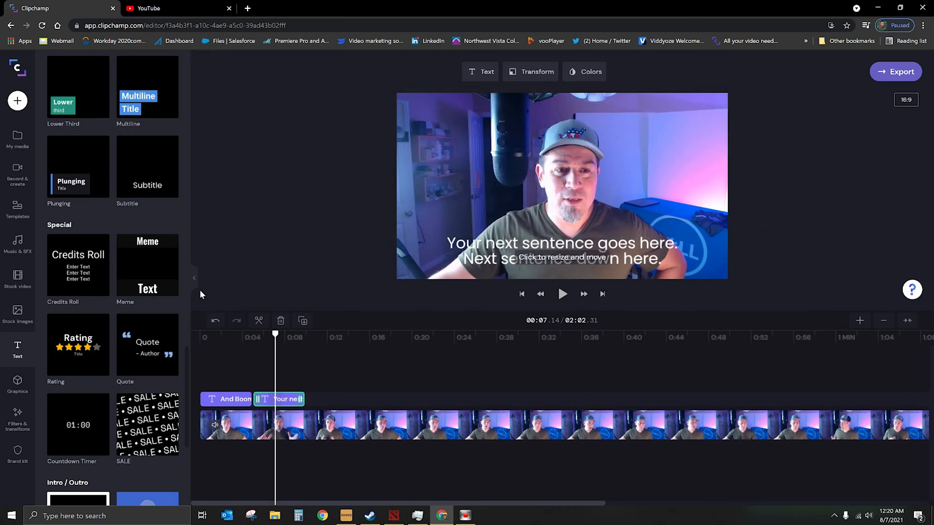
{"action": "mouse_move", "coordinate": [280, 210]}
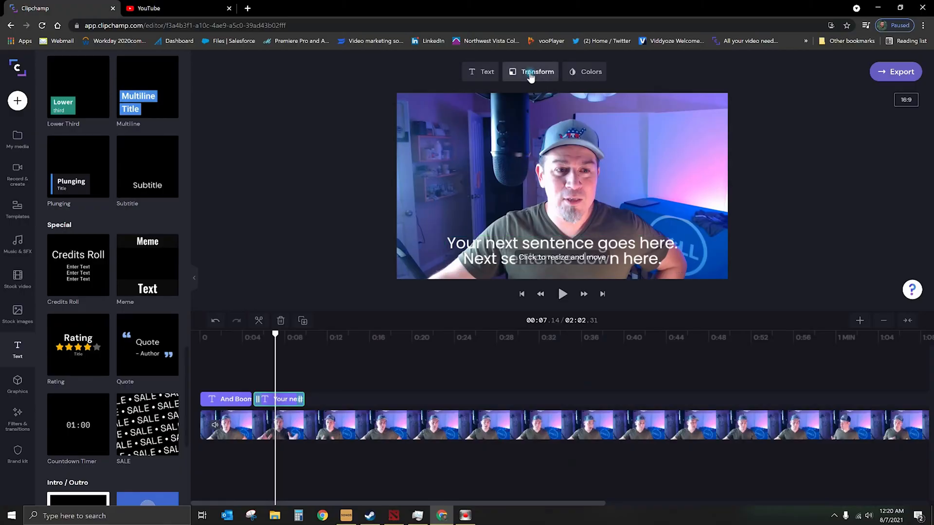
{"action": "left_click", "coordinate": [590, 72]}
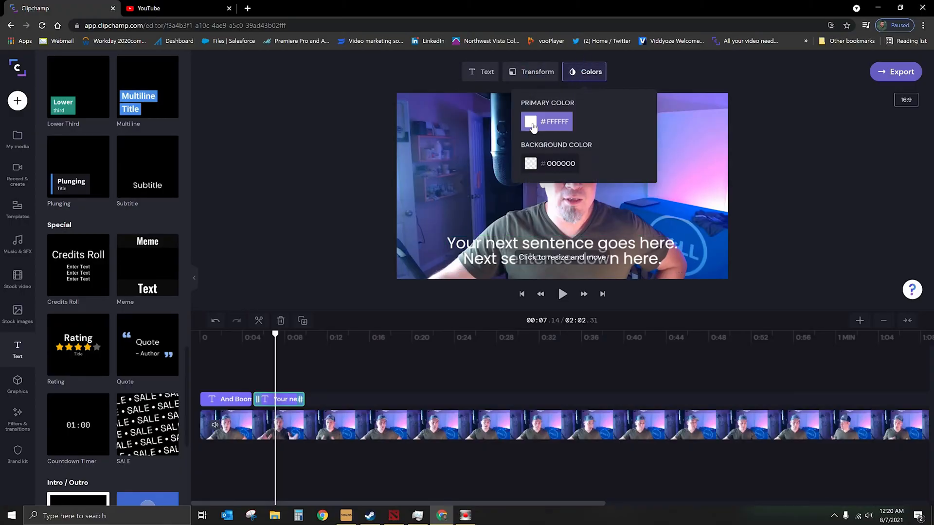
{"action": "left_click", "coordinate": [488, 515]}
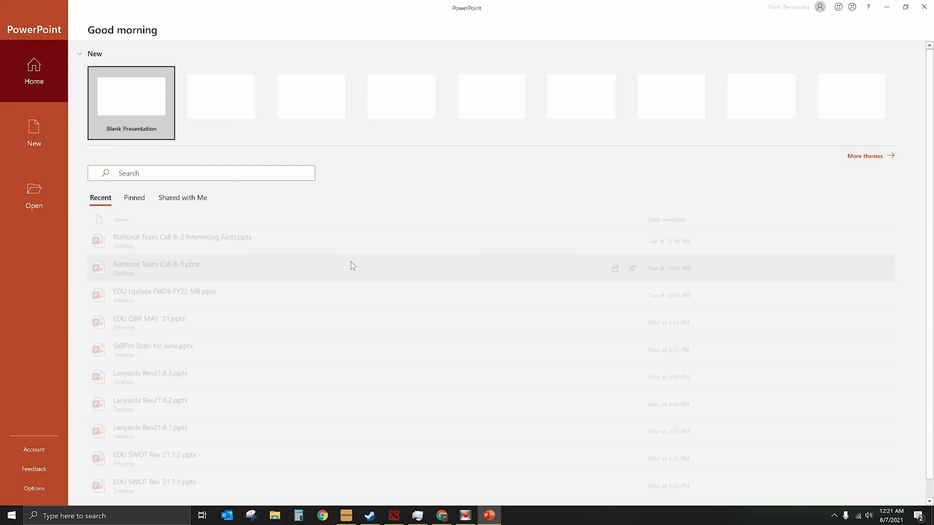
- In a new blank presentation, draw a wide black rectangle and bring up its outline and fill options
{"action": "left_click", "coordinate": [130, 101]}
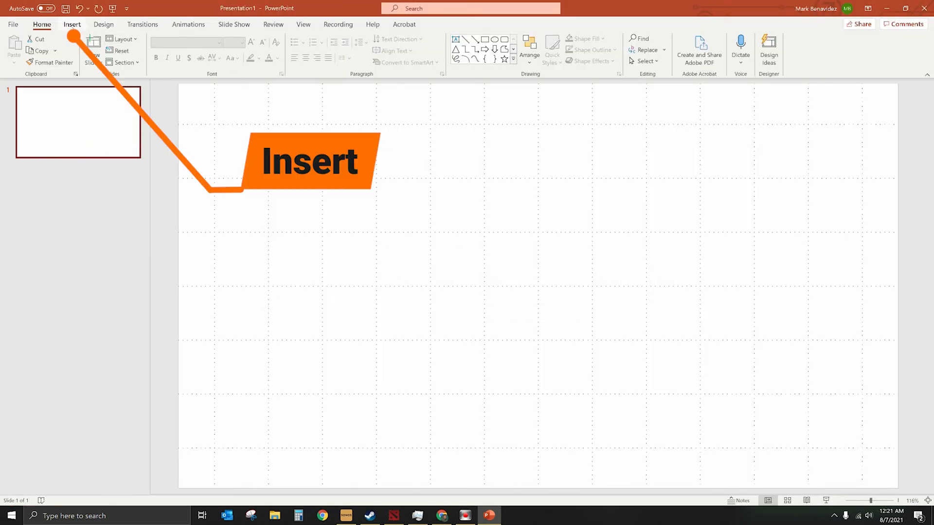
{"action": "left_click", "coordinate": [72, 24]}
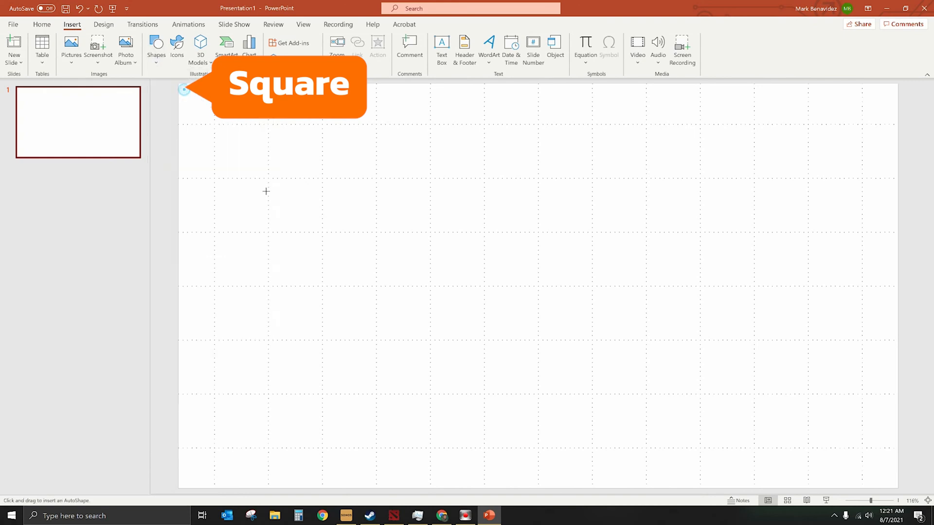
{"action": "left_click_drag", "start_coordinate": [214, 179], "coordinate": [480, 286]}
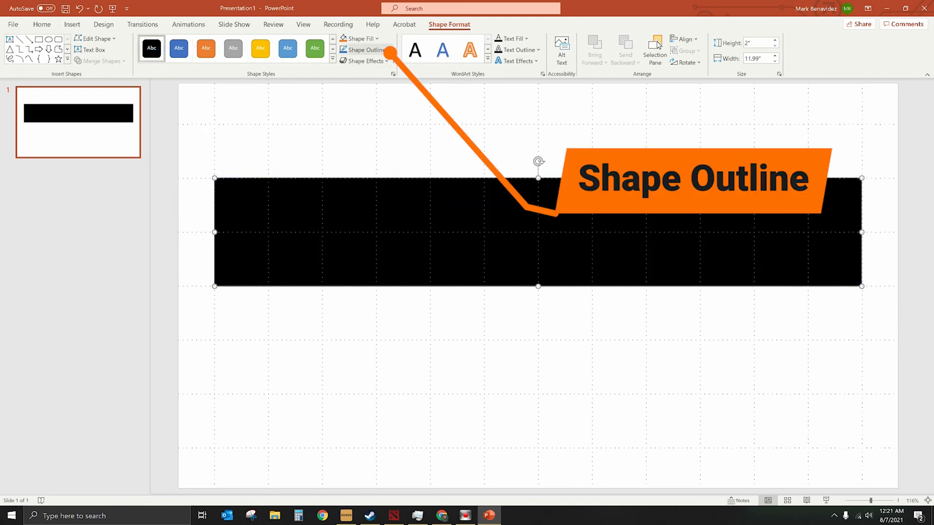
{"action": "left_click", "coordinate": [363, 50]}
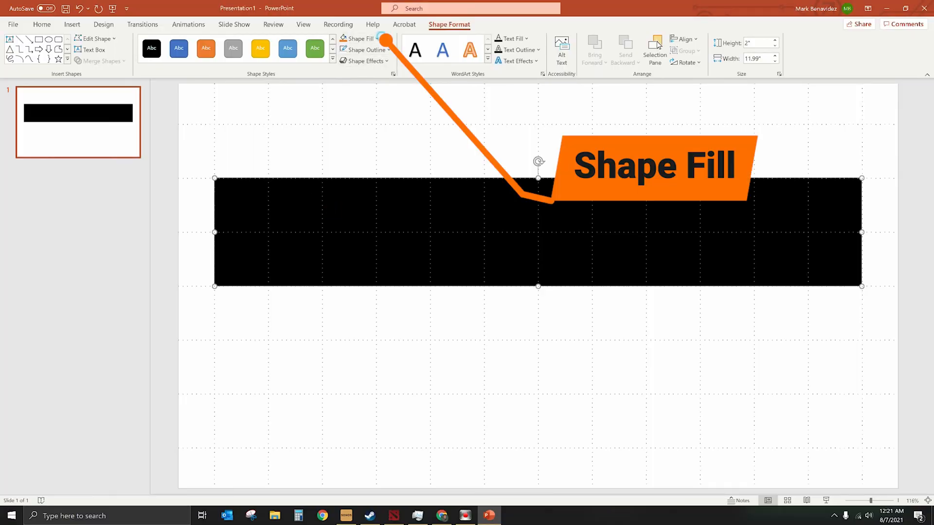
{"action": "left_click", "coordinate": [357, 39]}
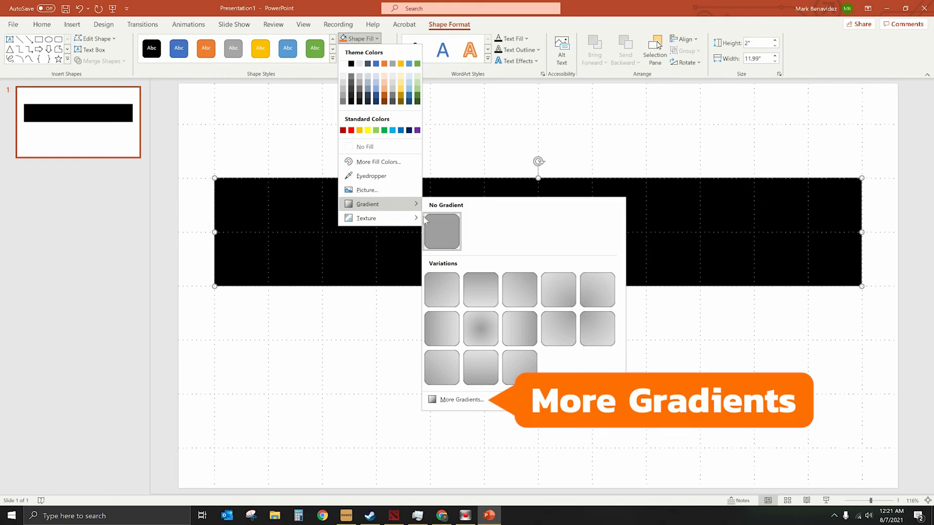
- In Format Shape, set the rectangle's solid black fill to about 45% transparency
{"action": "left_click", "coordinate": [463, 400]}
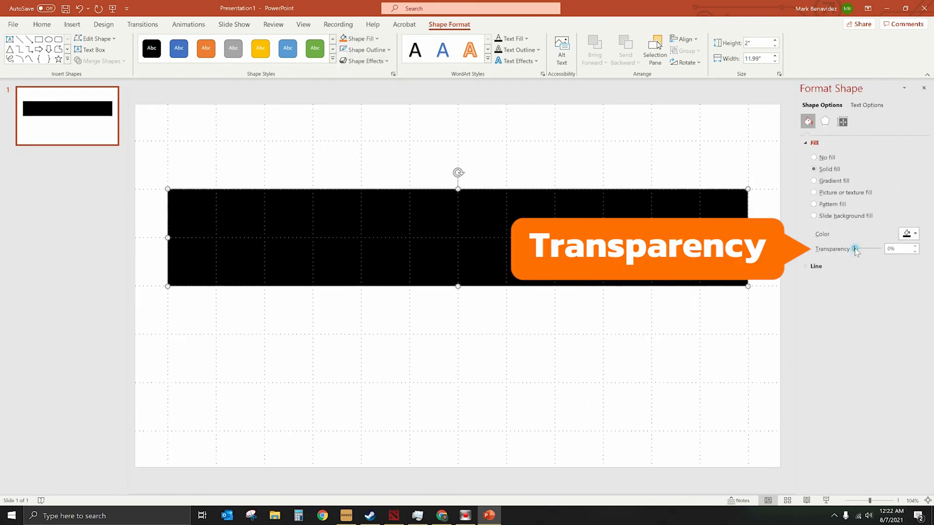
{"action": "left_click_drag", "start_coordinate": [856, 249], "coordinate": [865, 249]}
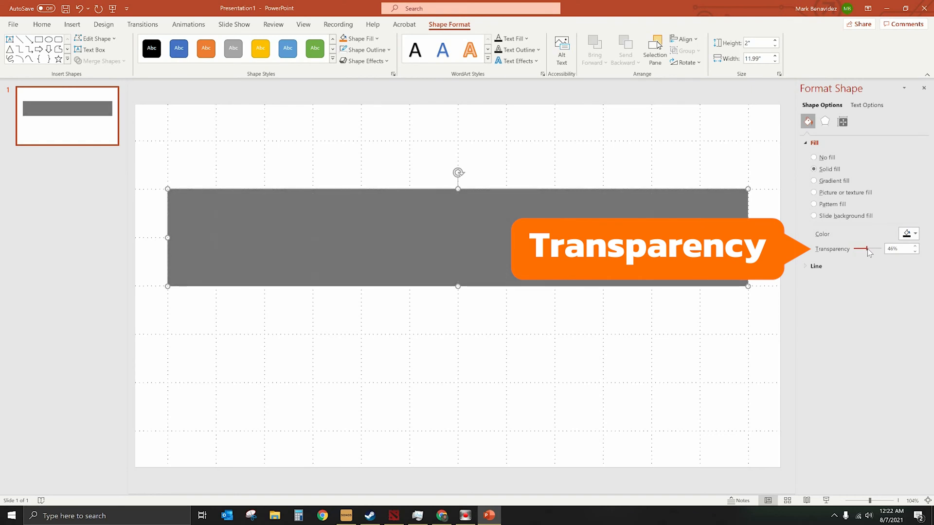
{"action": "left_click_drag", "start_coordinate": [866, 249], "coordinate": [864, 249]}
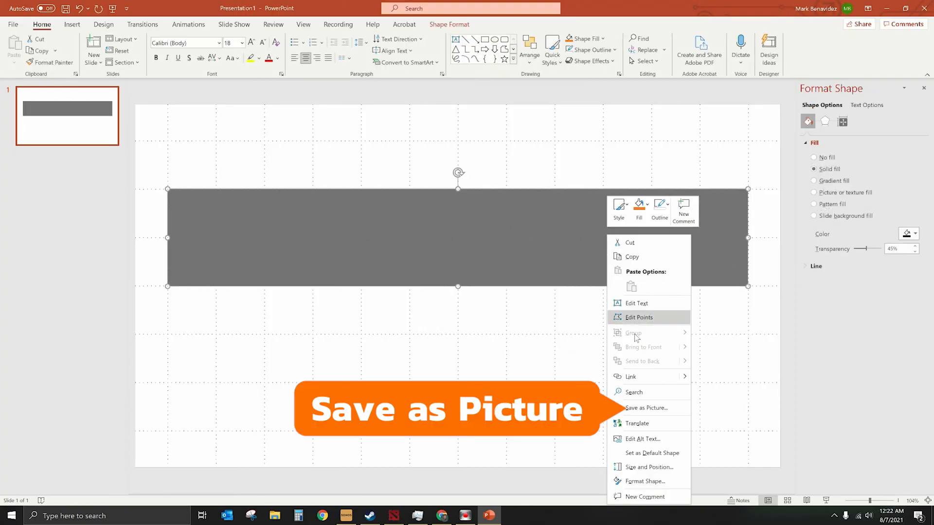
- Save the rectangle as a PNG picture to the Desktop via Save as Picture
{"action": "left_click", "coordinate": [646, 408]}
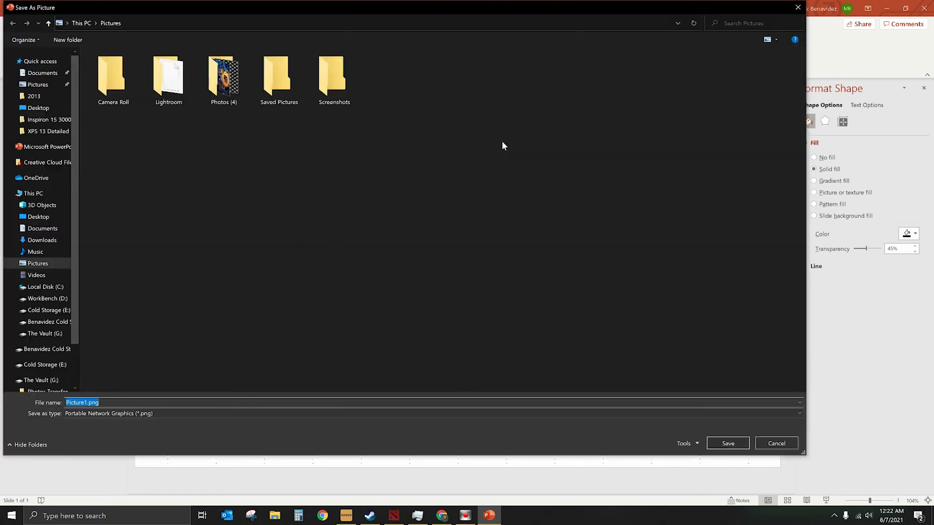
{"action": "left_click", "coordinate": [37, 108]}
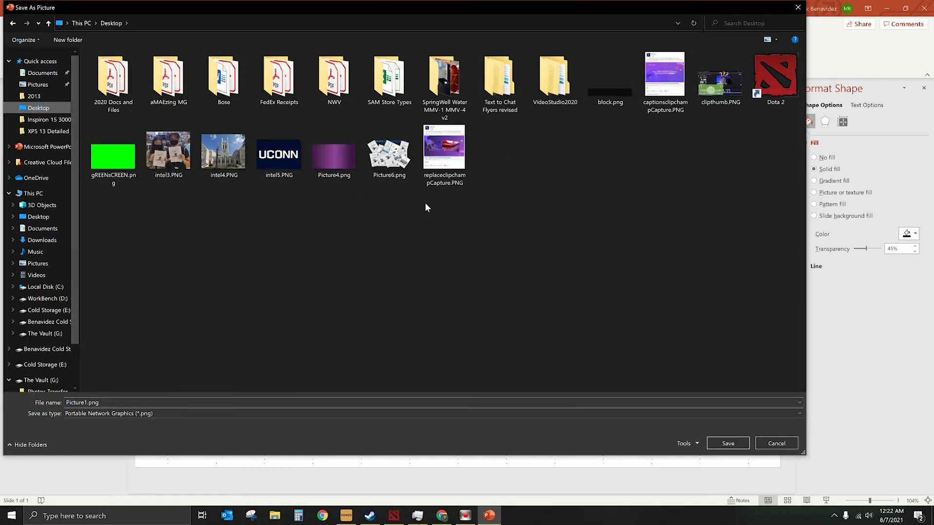
{"action": "left_click", "coordinate": [775, 443]}
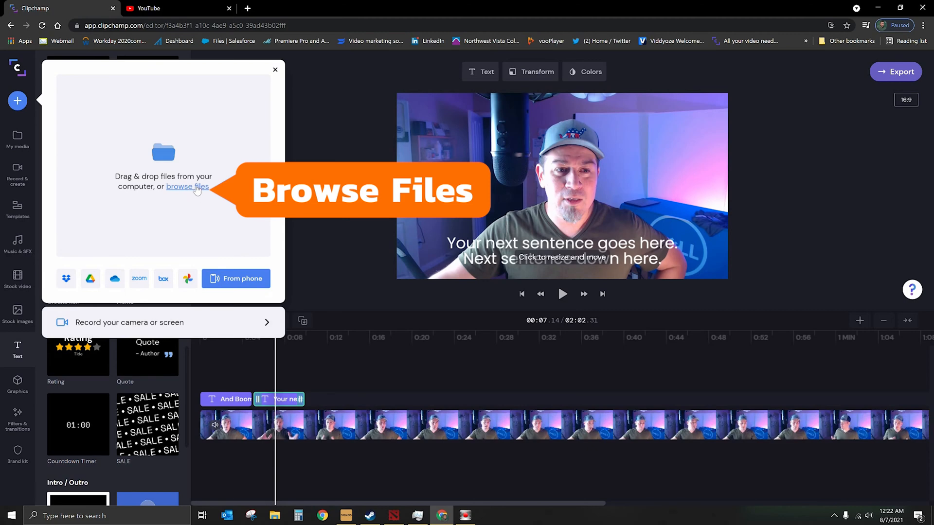
- Import block.png and place it on the timeline above the footage at 0:00 under the first subtitle
{"action": "left_click", "coordinate": [193, 186]}
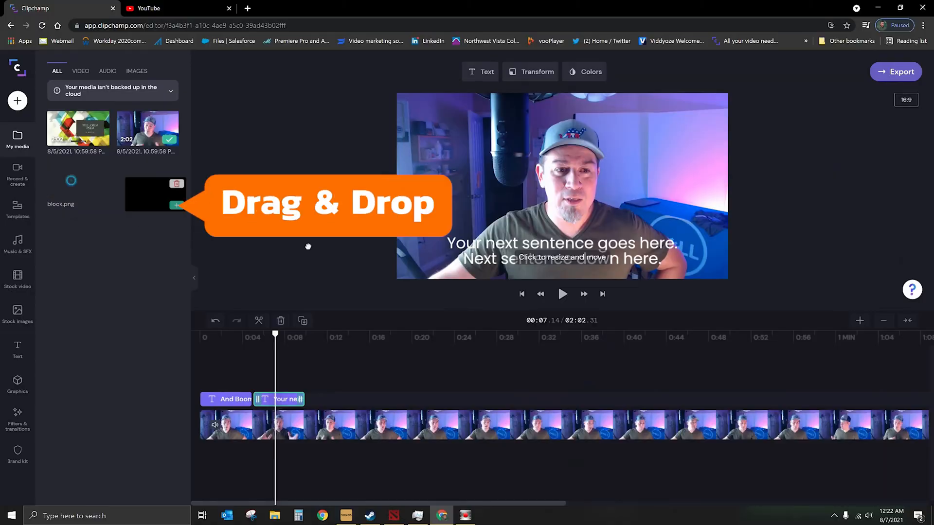
{"action": "left_click_drag", "start_coordinate": [155, 194], "coordinate": [332, 397]}
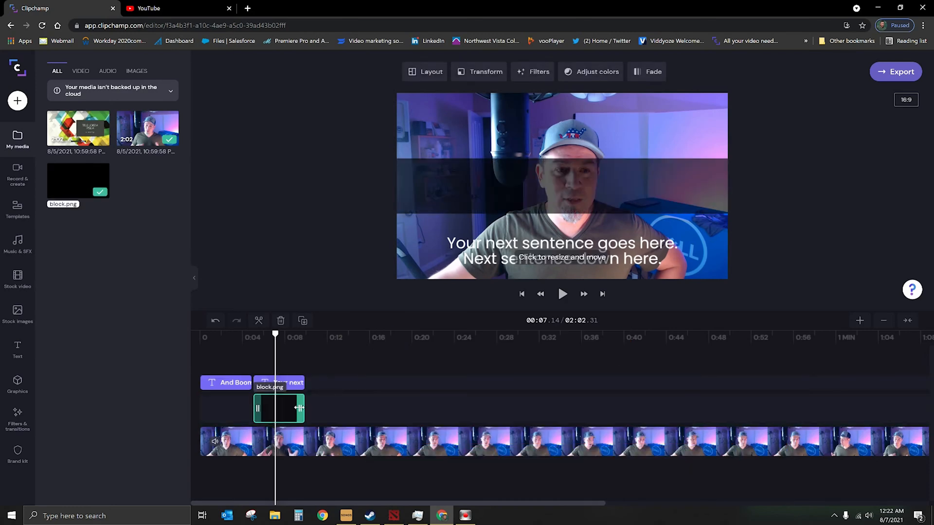
{"action": "left_click_drag", "start_coordinate": [278, 407], "coordinate": [243, 408]}
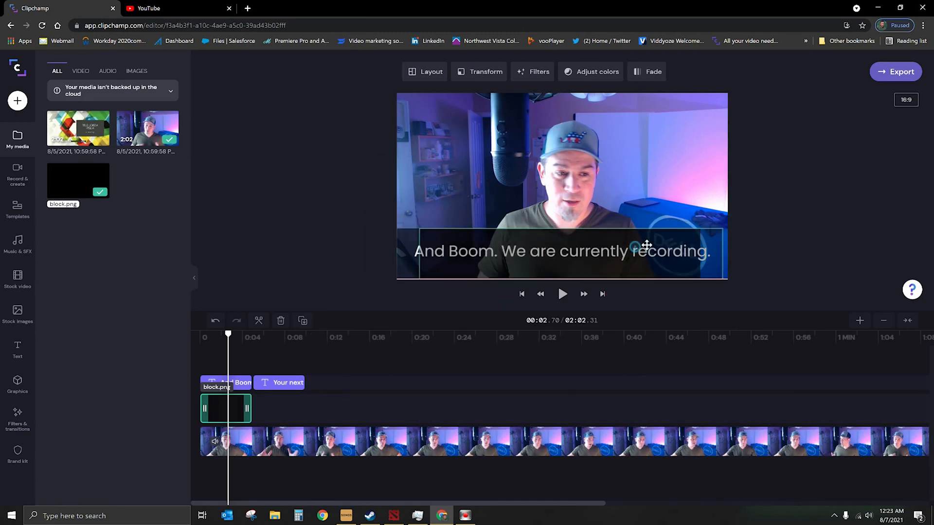
- Resize the block as a full-width bottom bar and extend its clip under both subtitles
{"action": "left_click", "coordinate": [560, 251]}
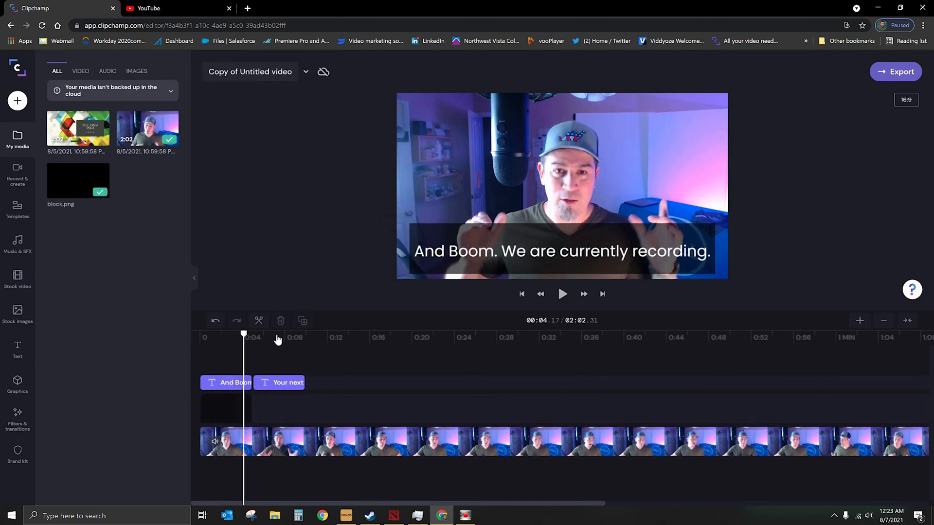
{"action": "left_click", "coordinate": [225, 408]}
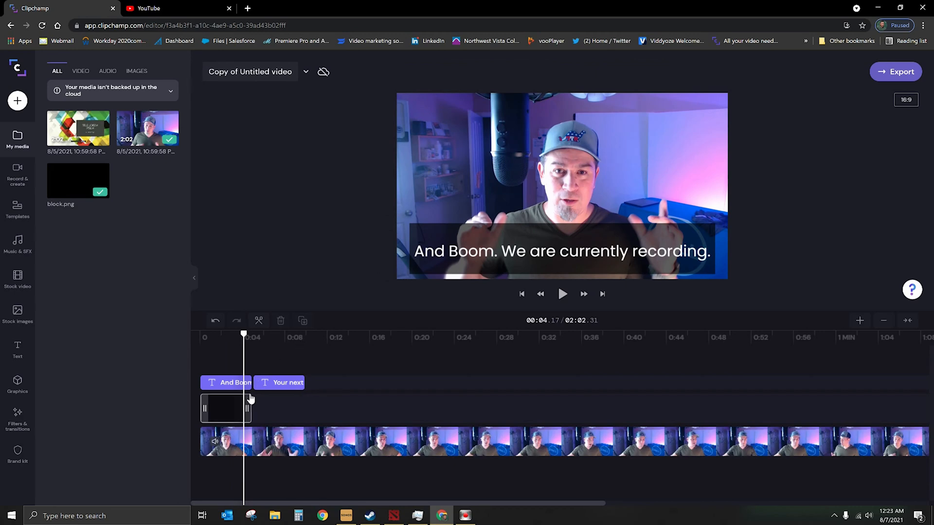
{"action": "left_click", "coordinate": [225, 408]}
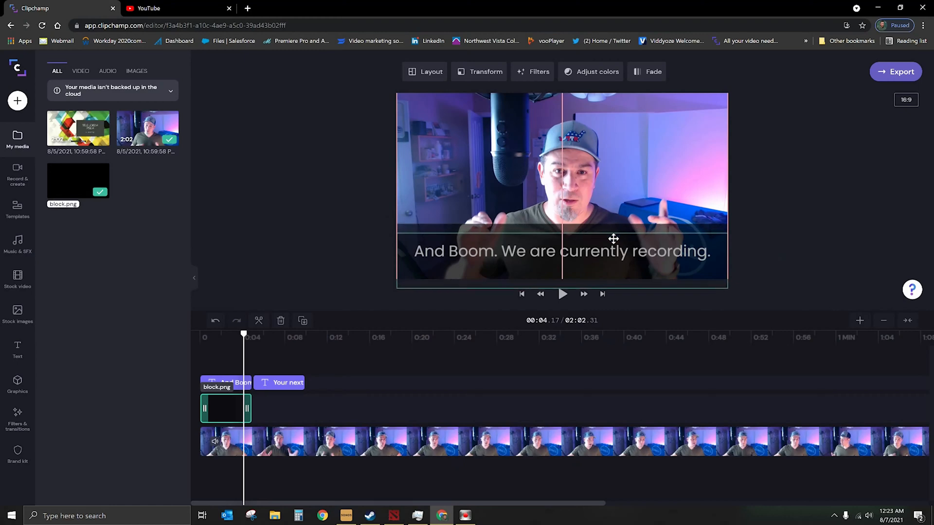
{"action": "left_click", "coordinate": [485, 71]}
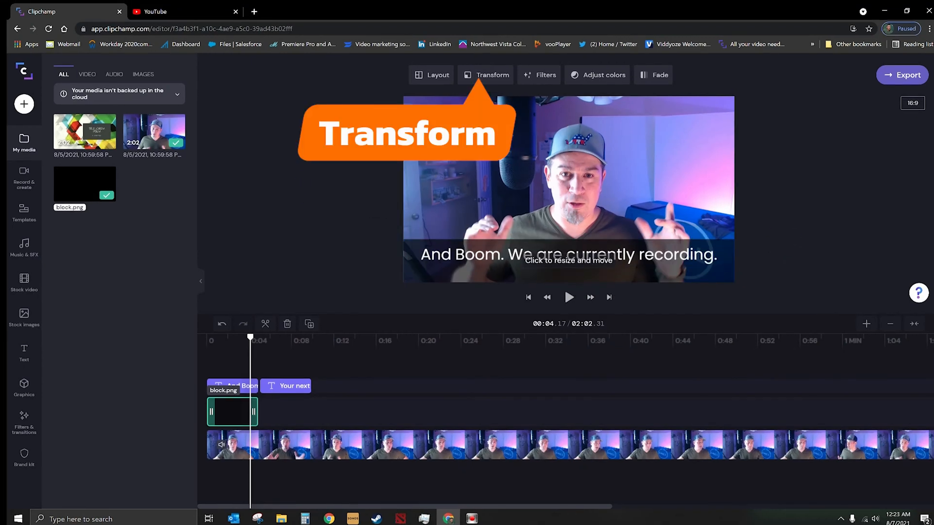
{"action": "left_click", "coordinate": [485, 75]}
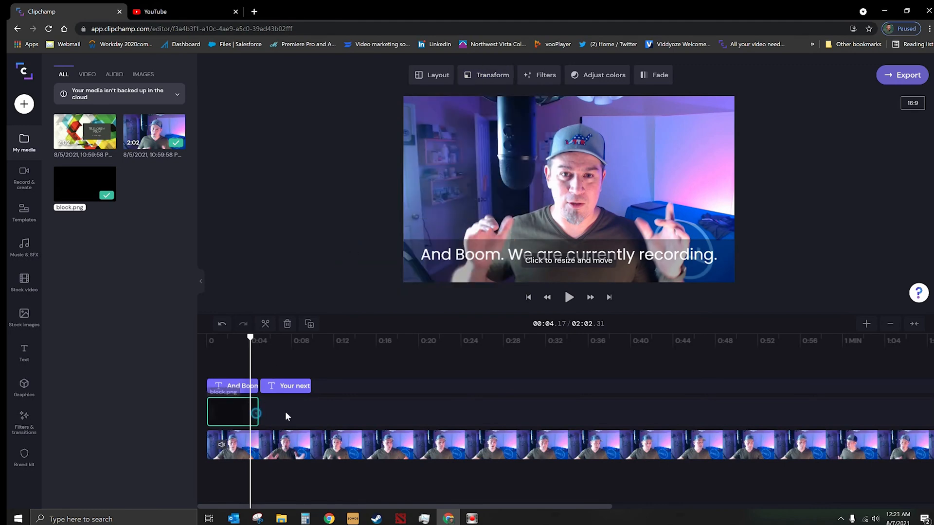
{"action": "left_click", "coordinate": [289, 337]}
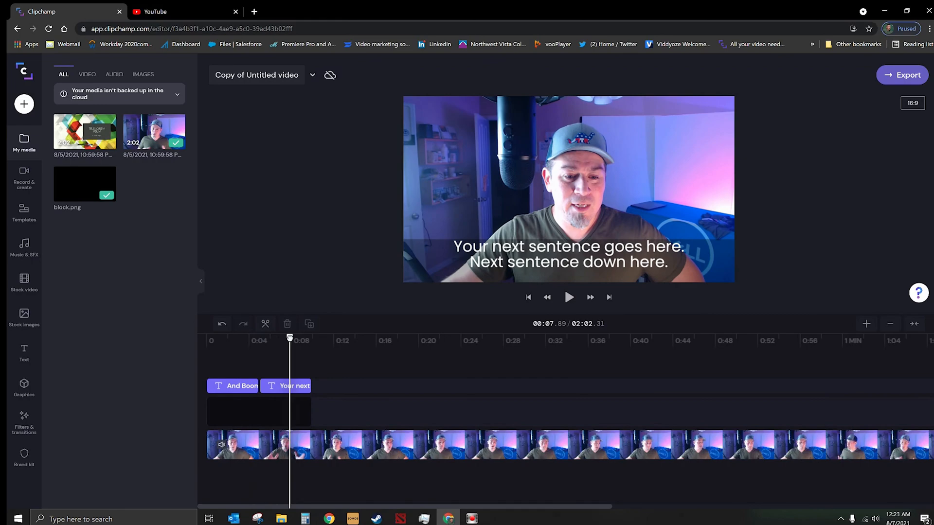